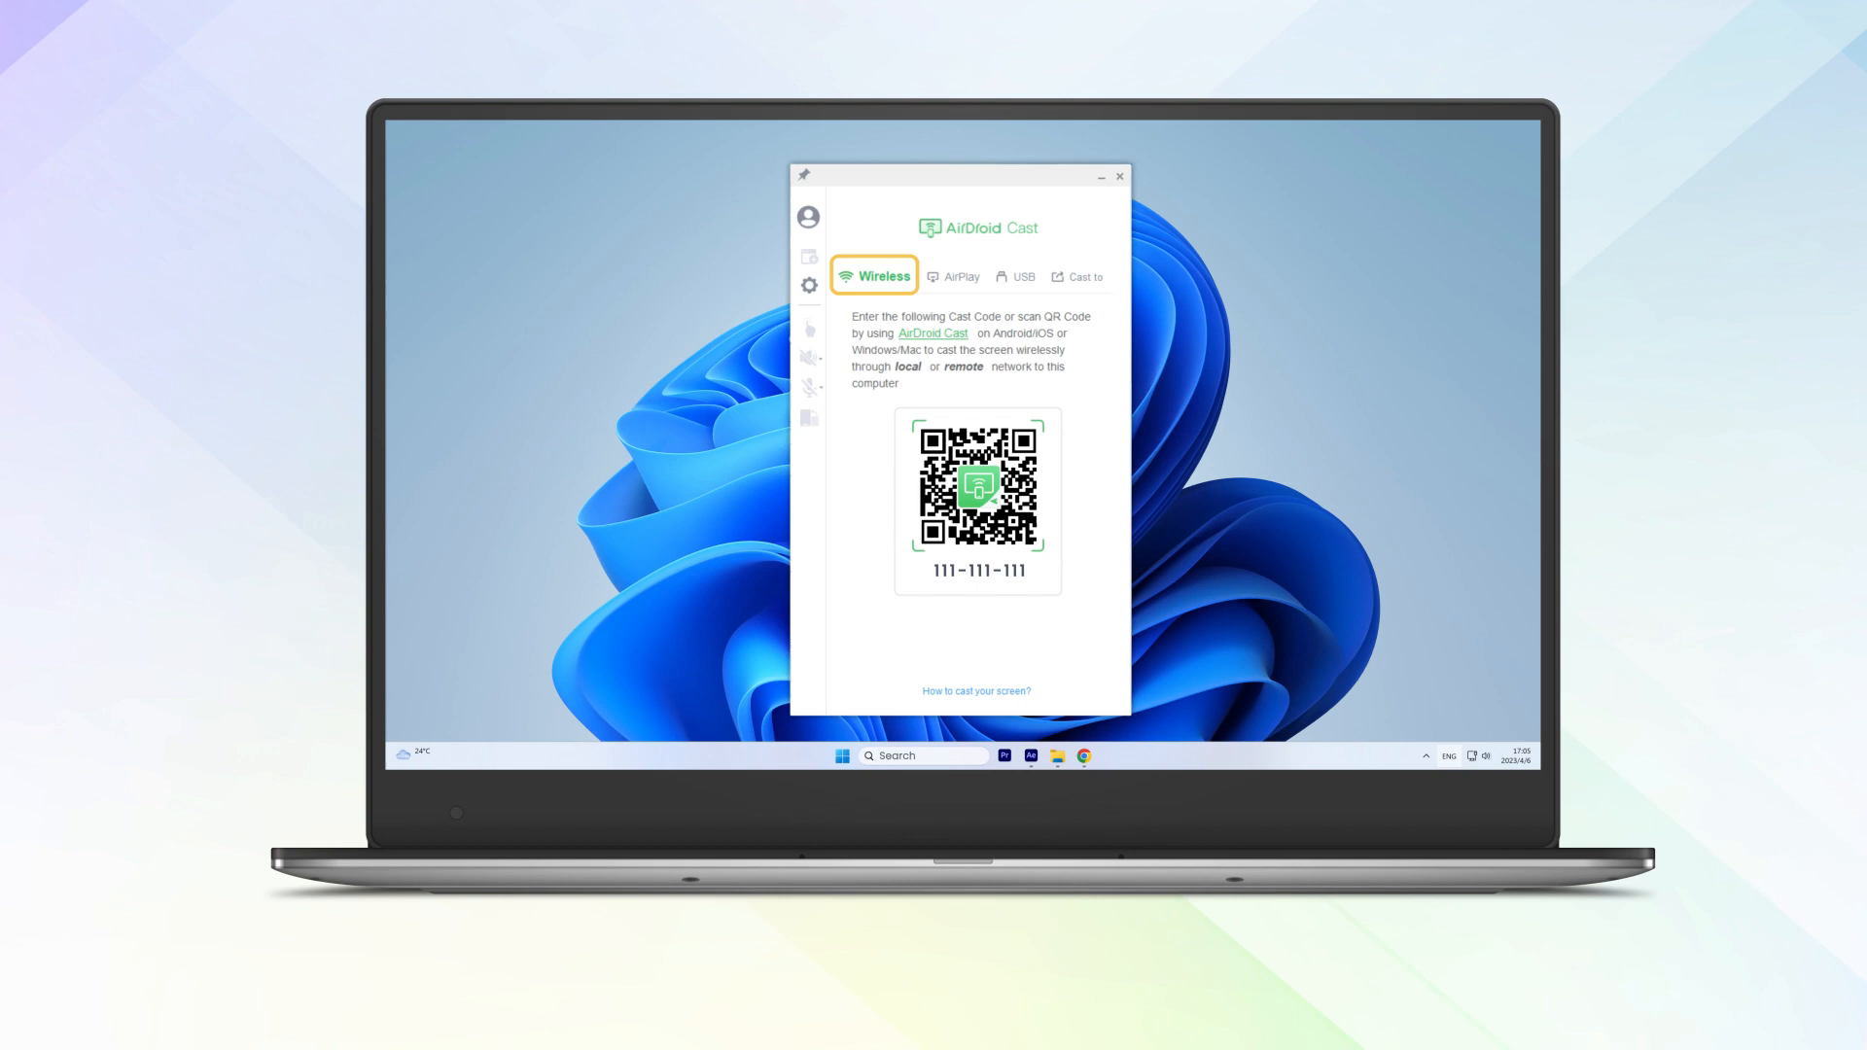
Preview the AirPlay and cable casting options, then sign in to the AirDroid account
{"action": "left_click", "coordinate": [960, 276]}
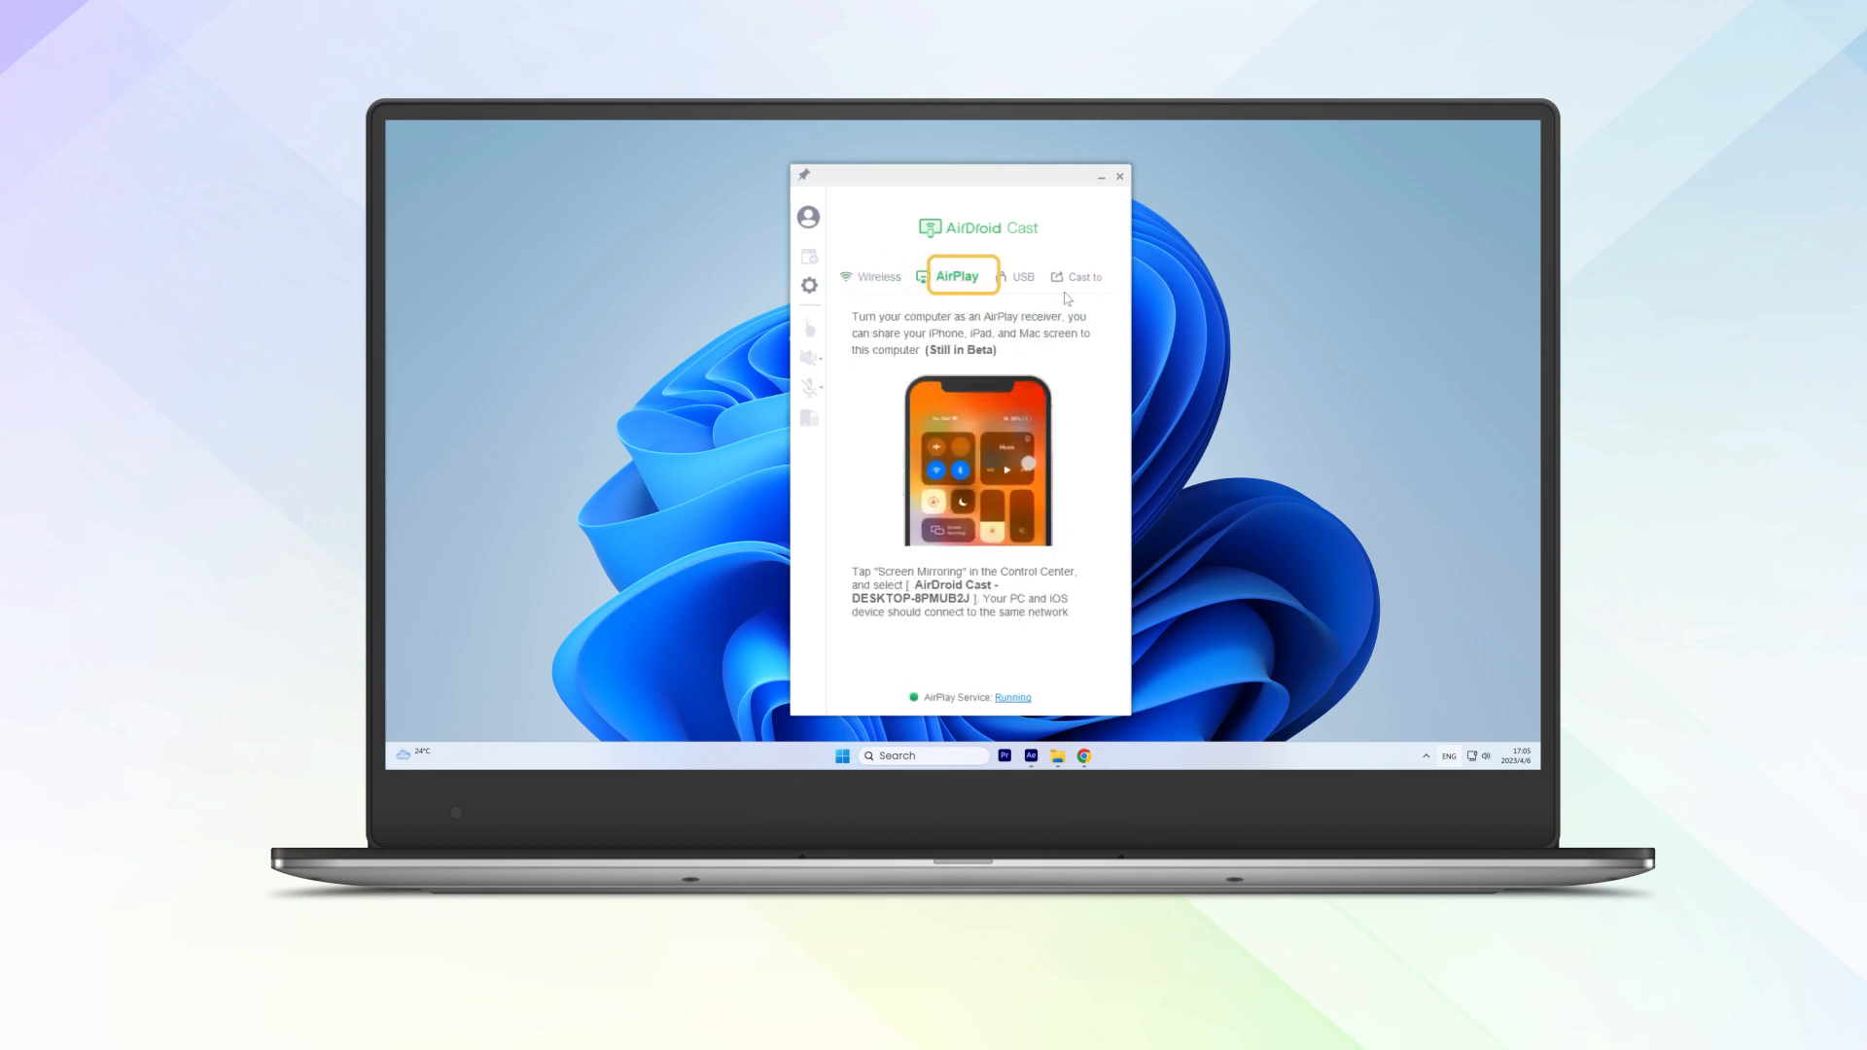
{"action": "left_click", "coordinate": [1012, 276]}
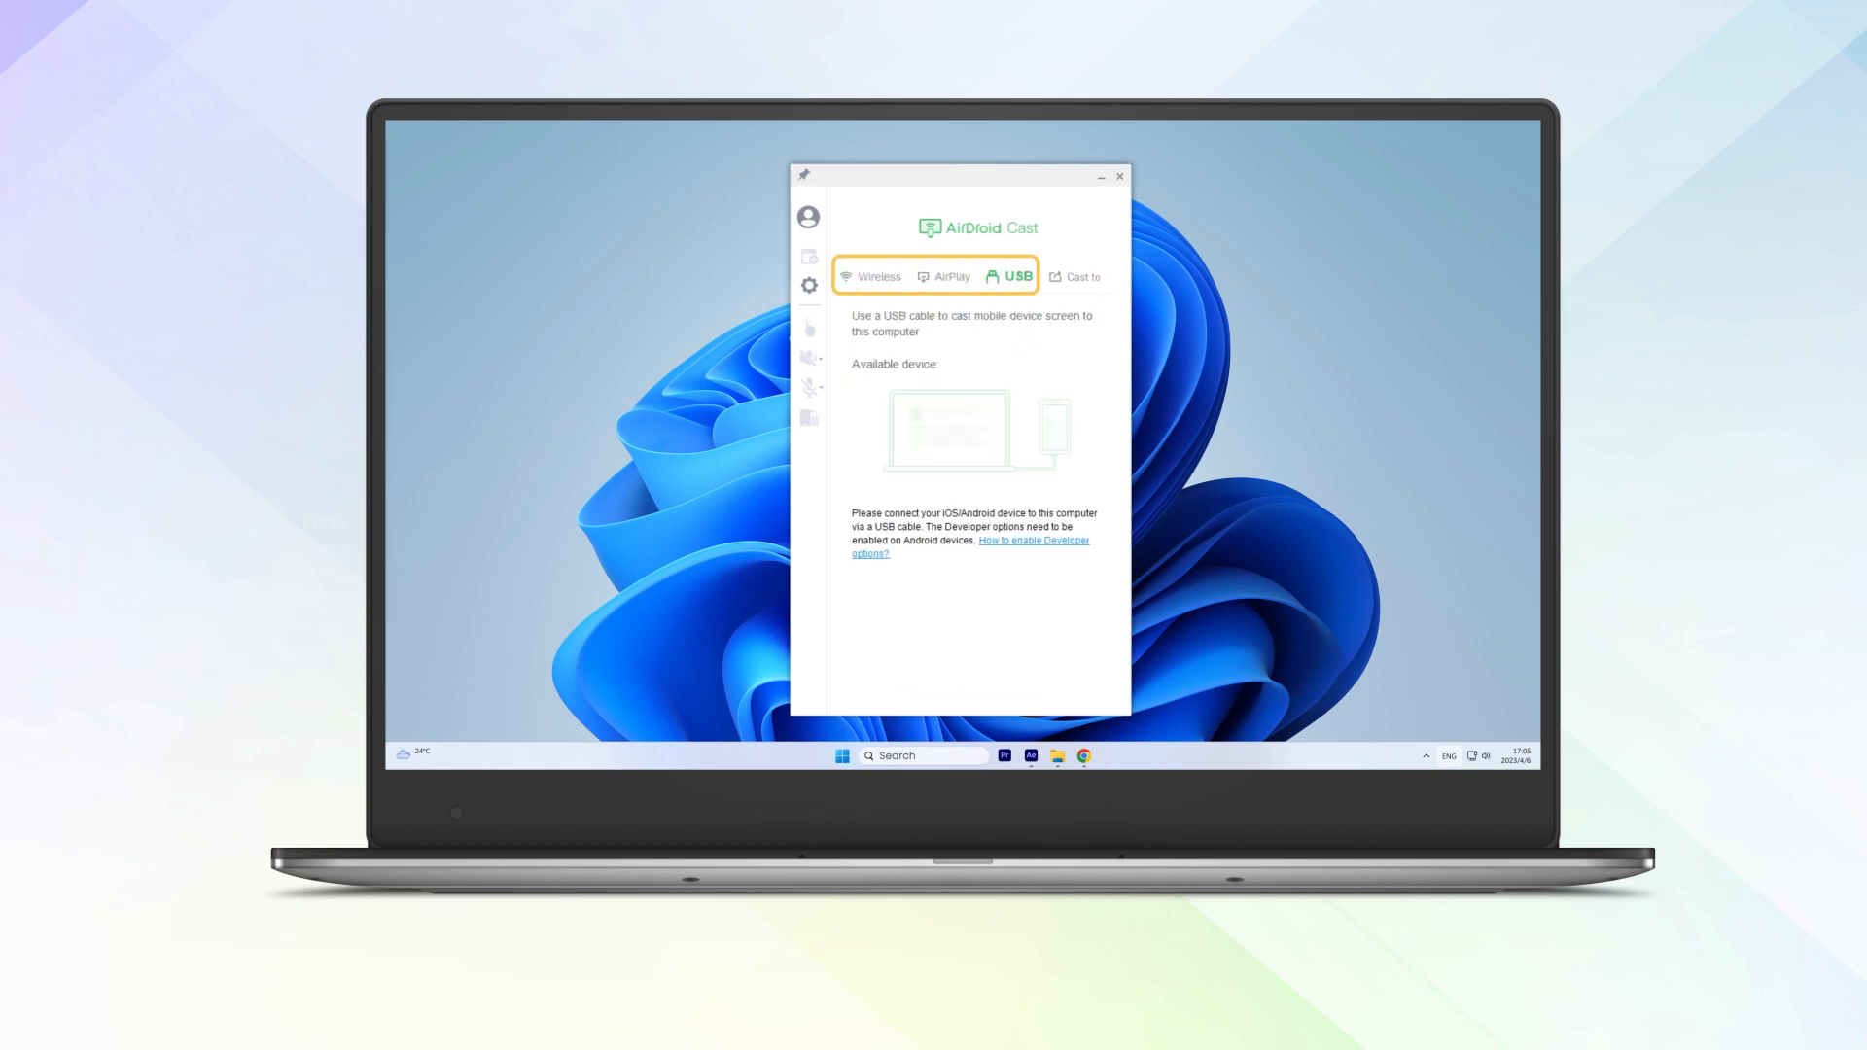
{"action": "left_click", "coordinate": [881, 277]}
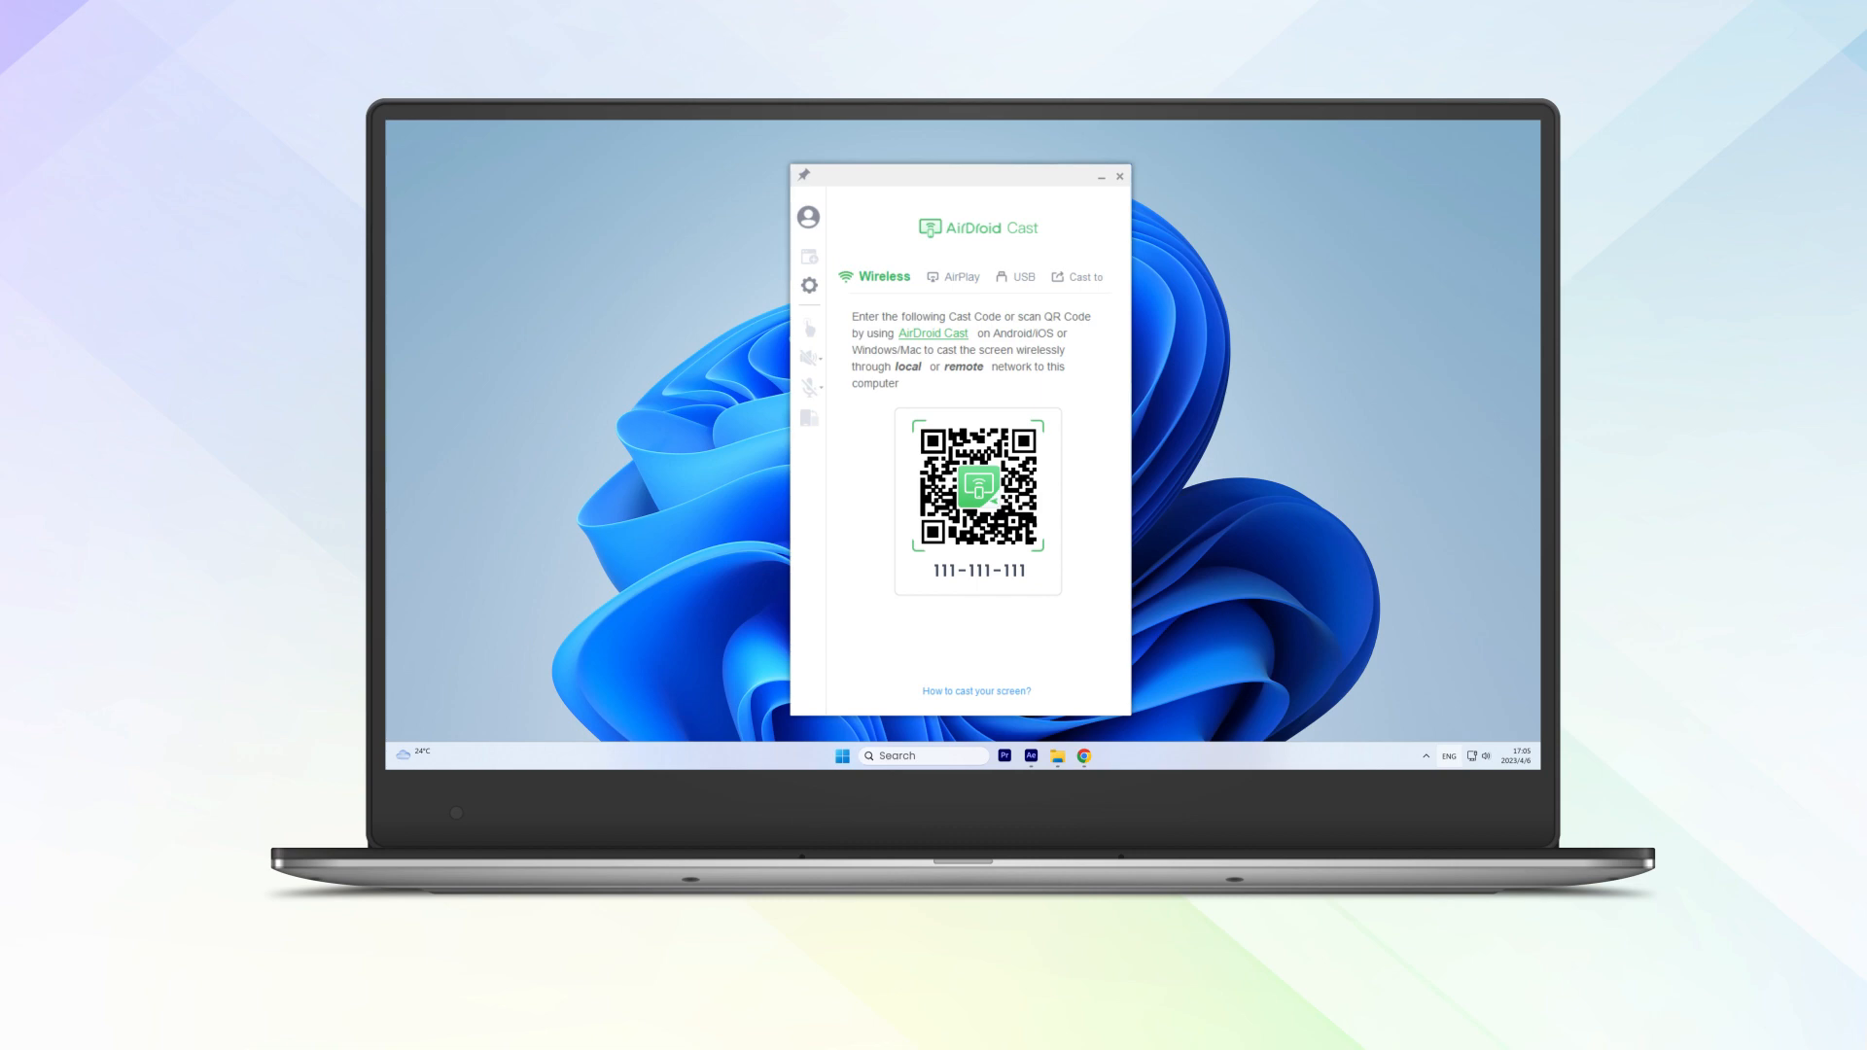
{"action": "left_click", "coordinate": [808, 217]}
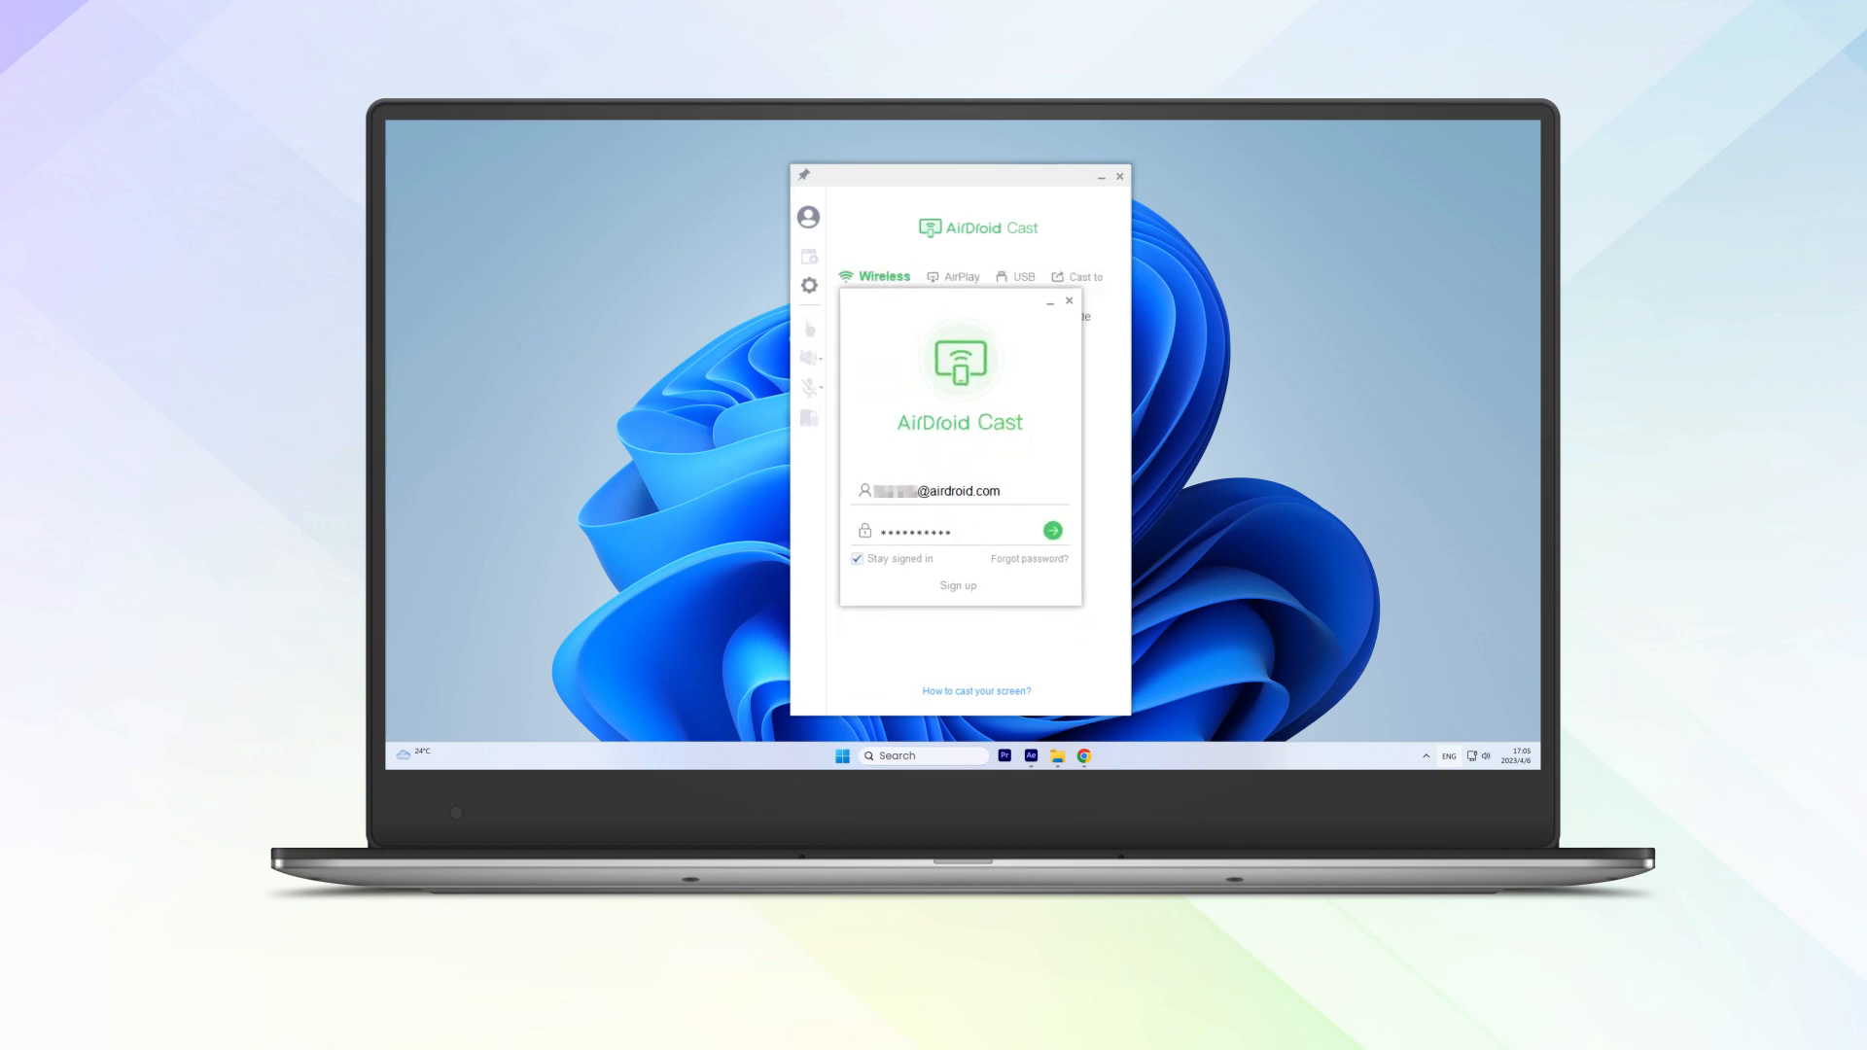
{"action": "left_click", "coordinate": [1051, 529]}
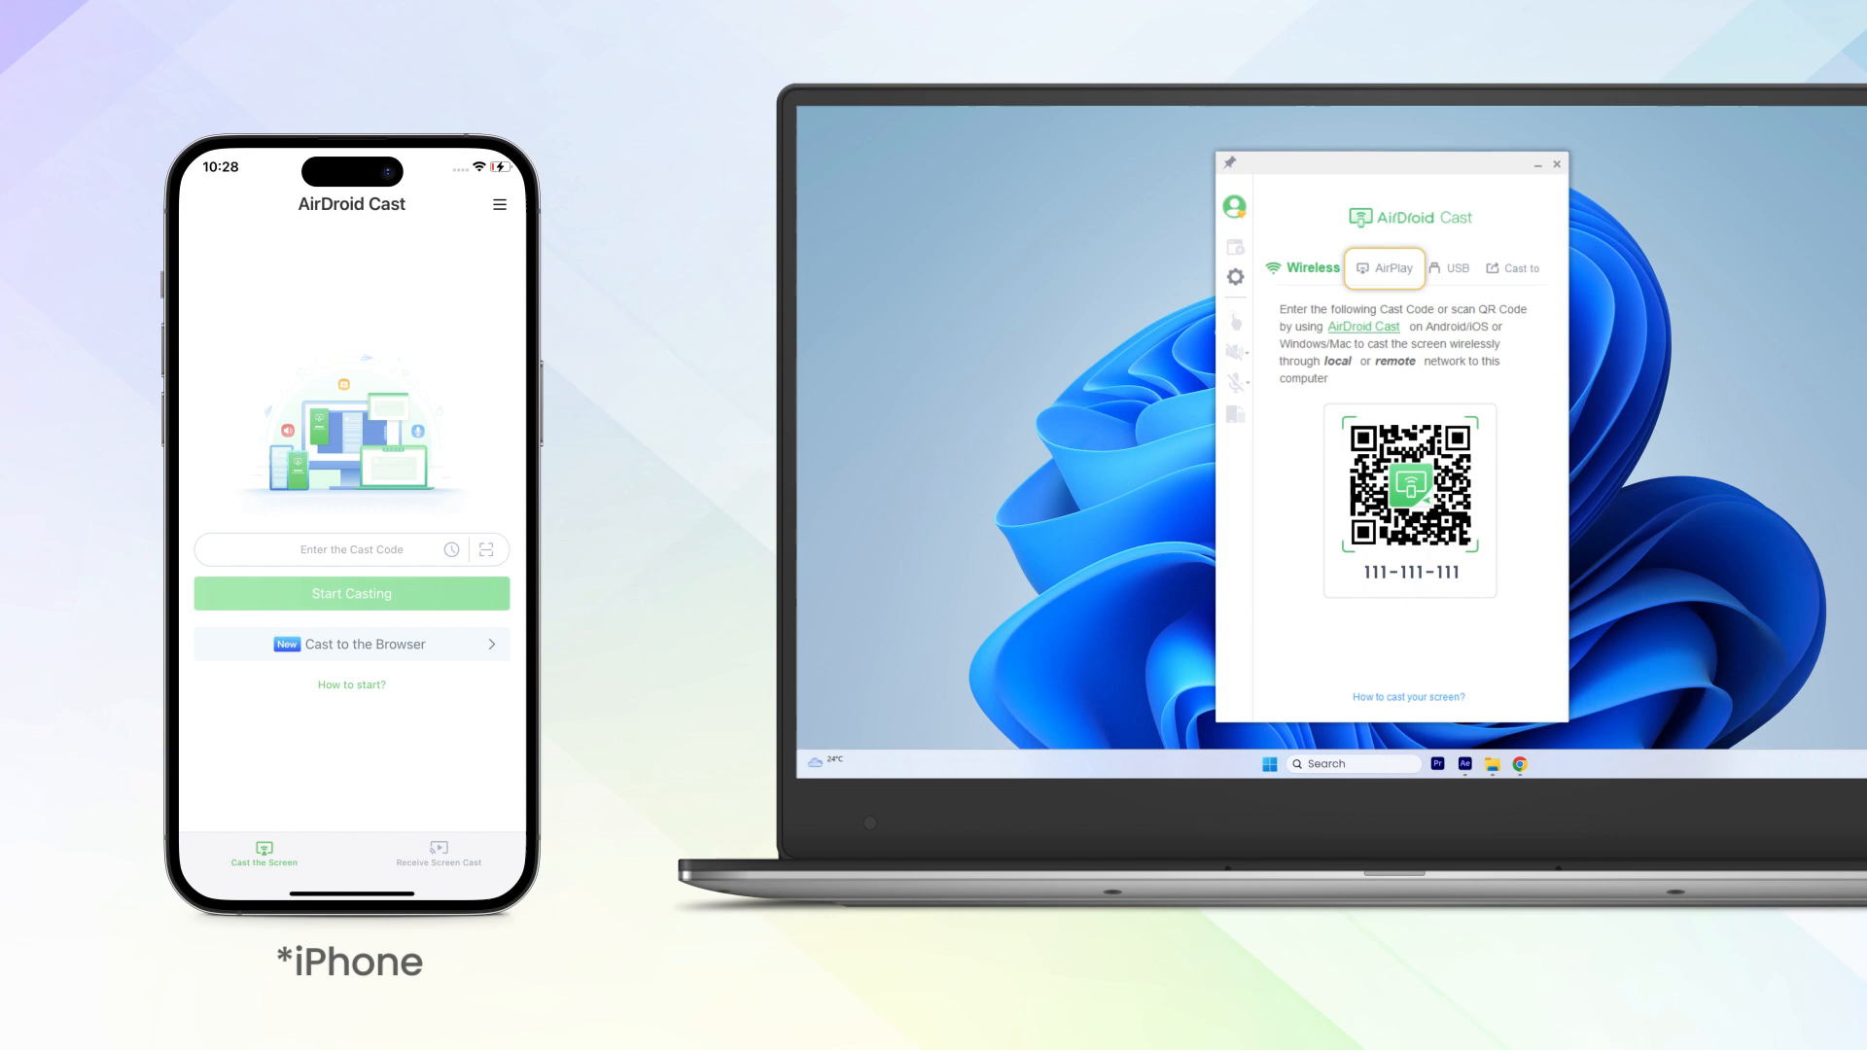
{"action": "left_click", "coordinate": [1384, 266]}
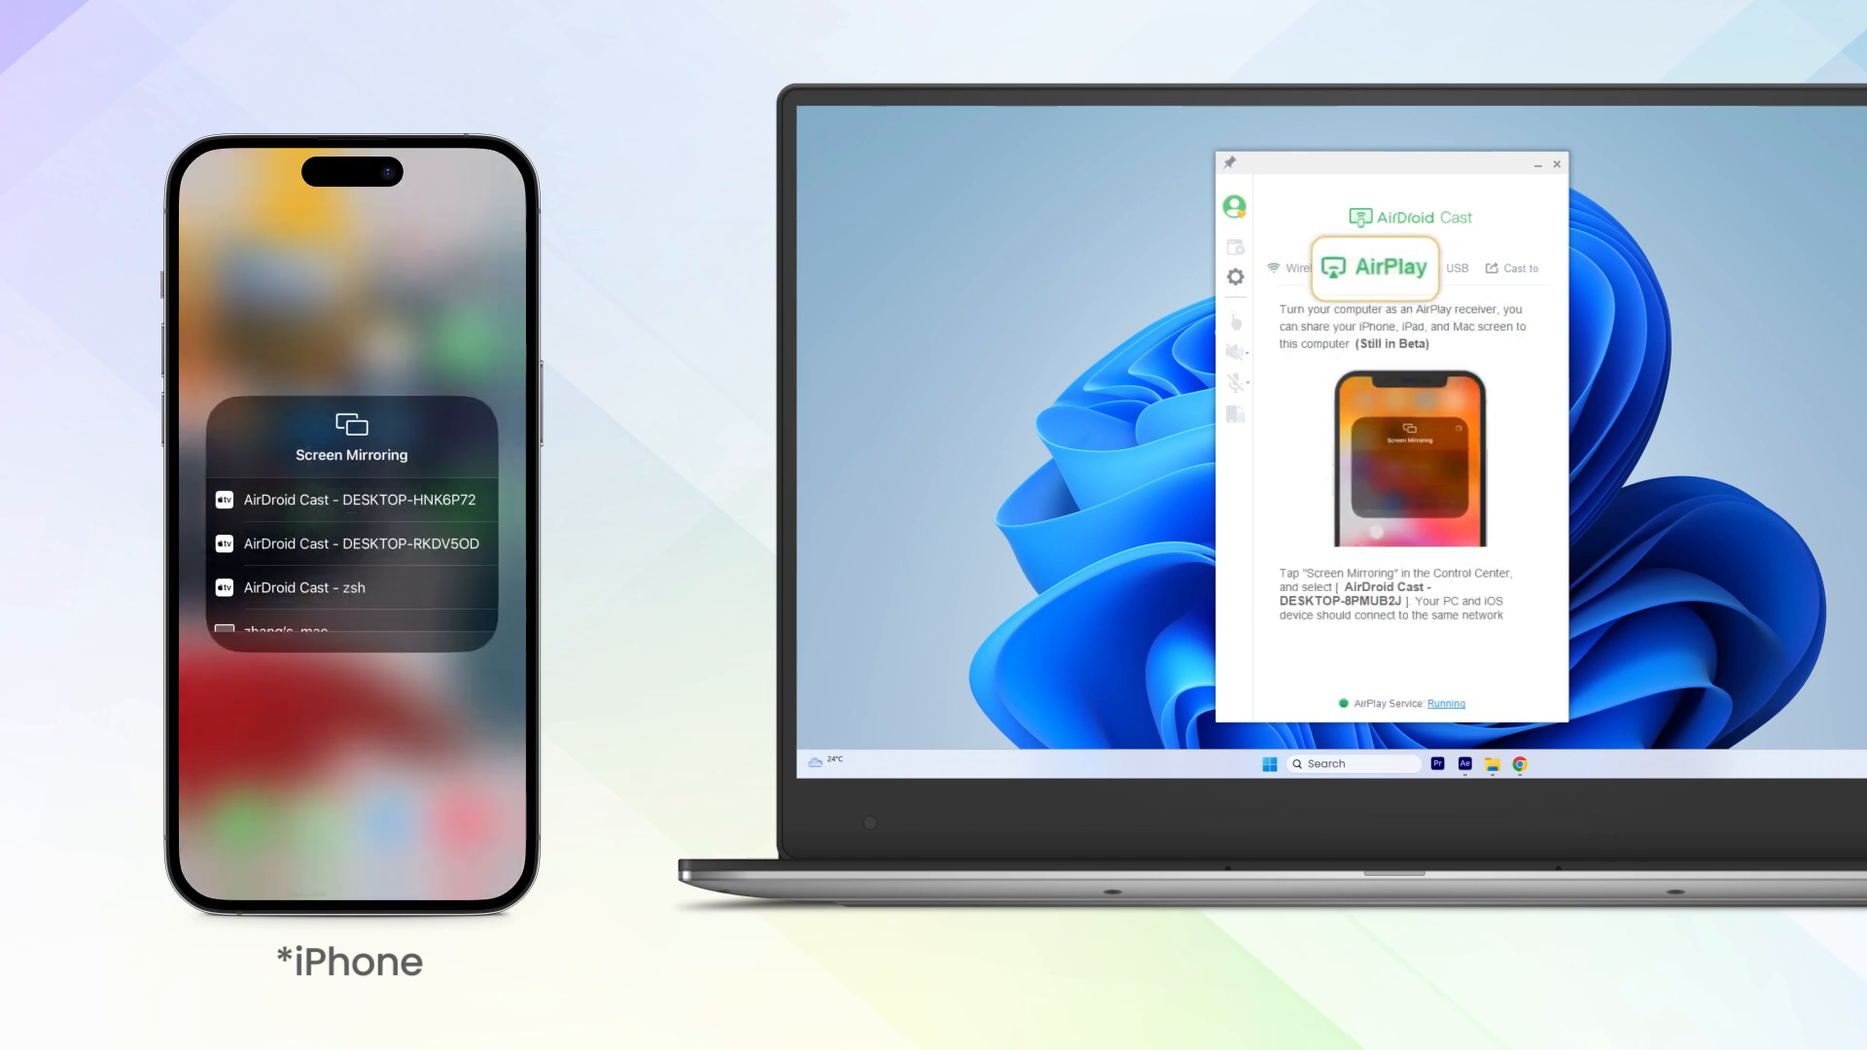
{"action": "left_click", "coordinate": [1296, 266]}
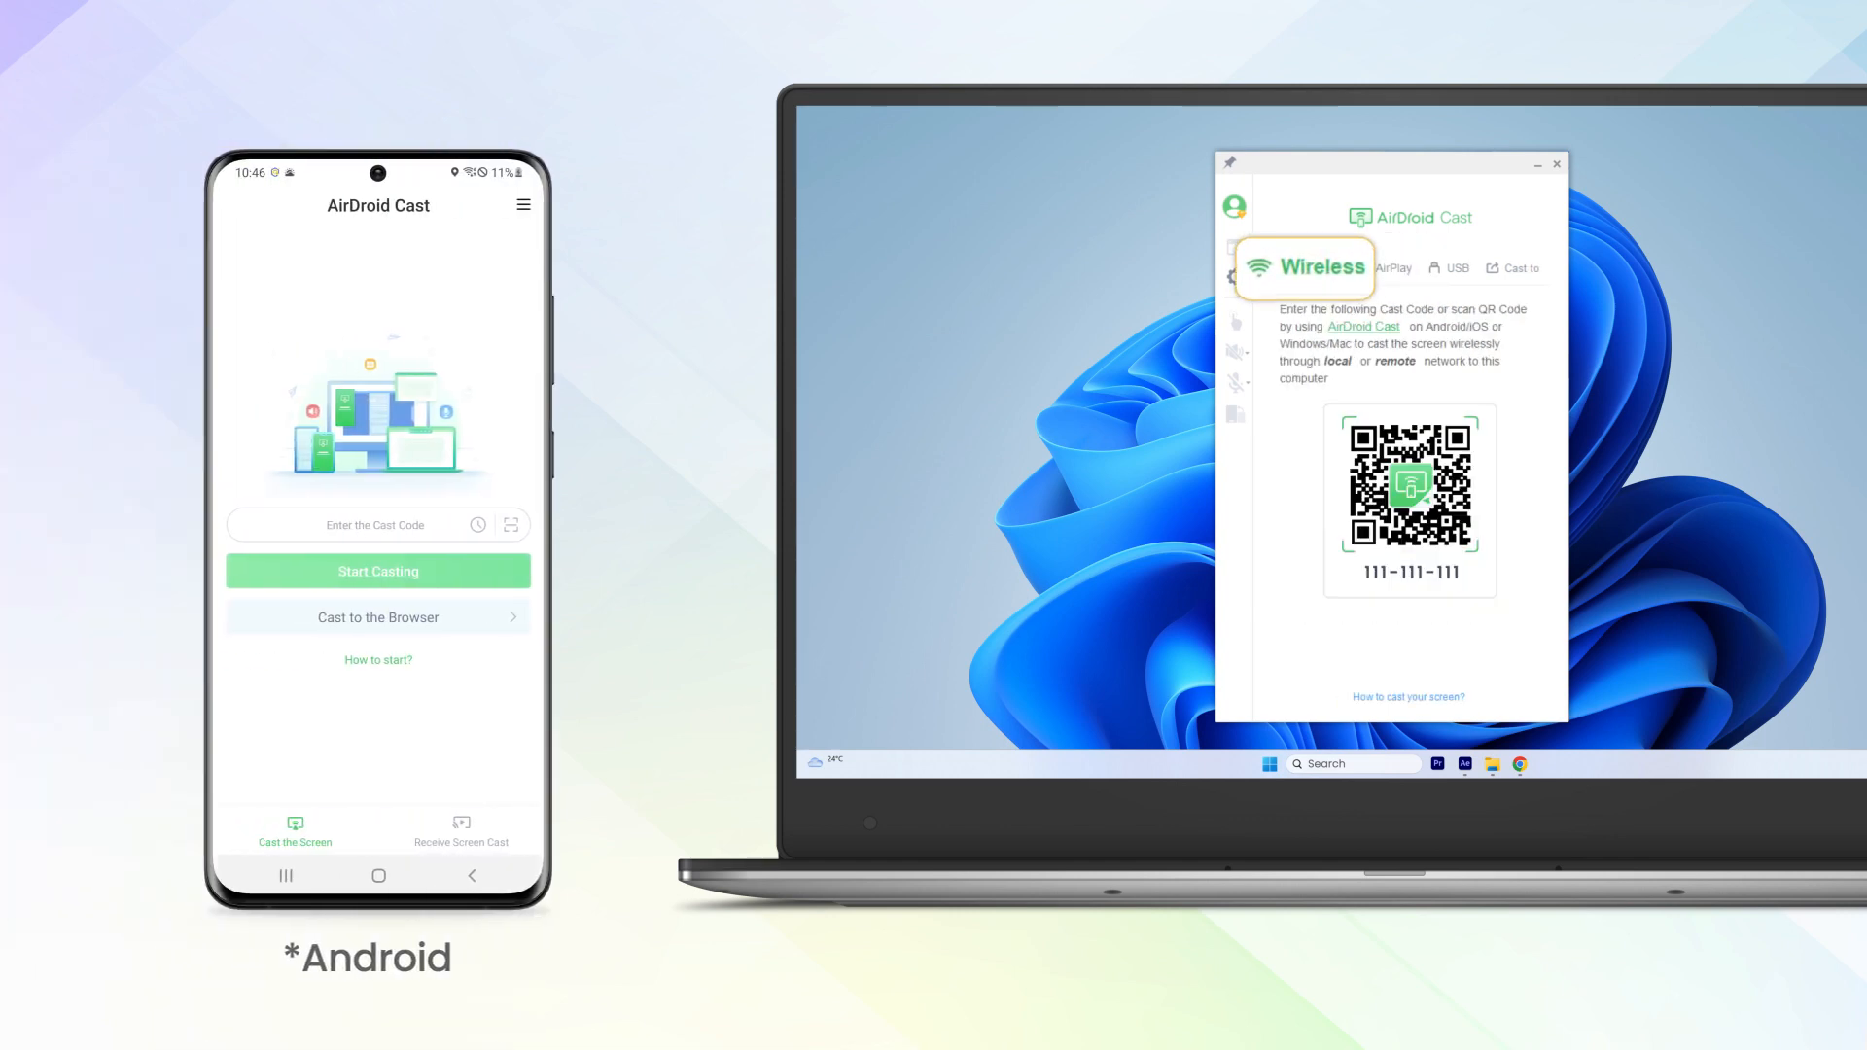
{"action": "left_click", "coordinate": [509, 526]}
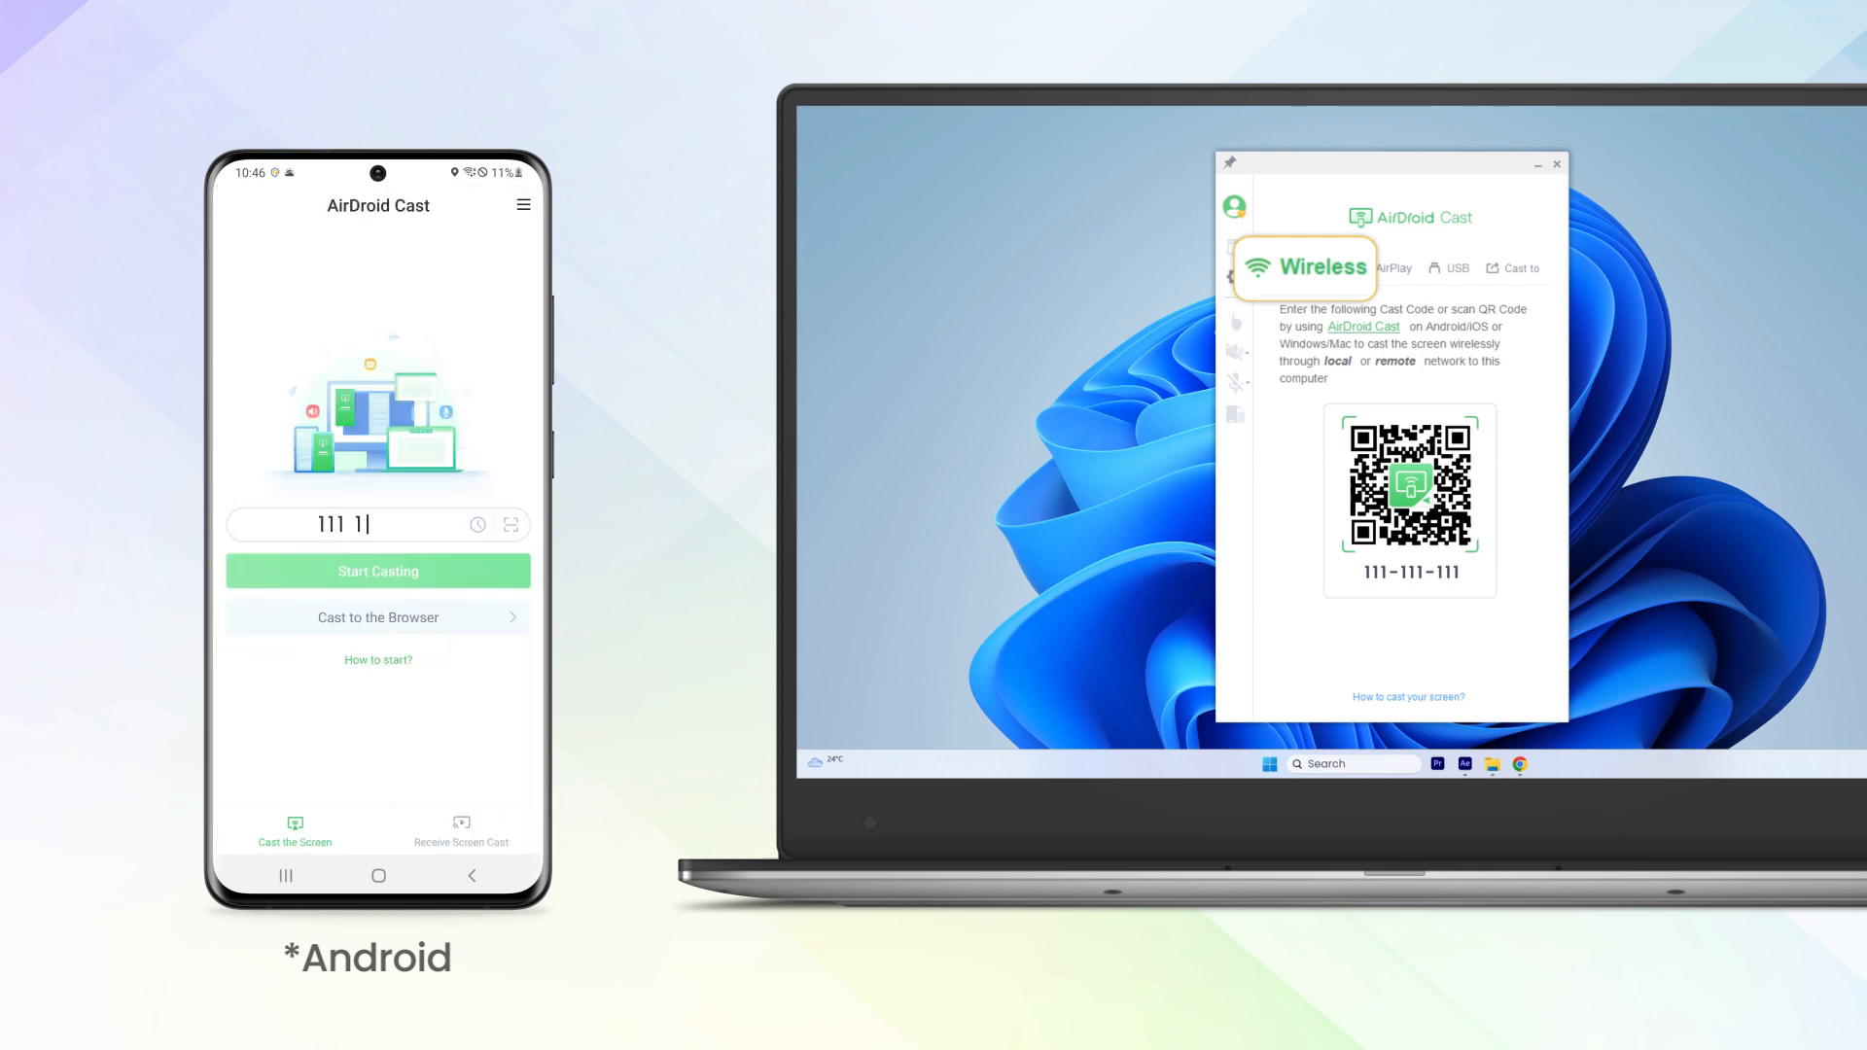
{"action": "type", "text": "11 111"}
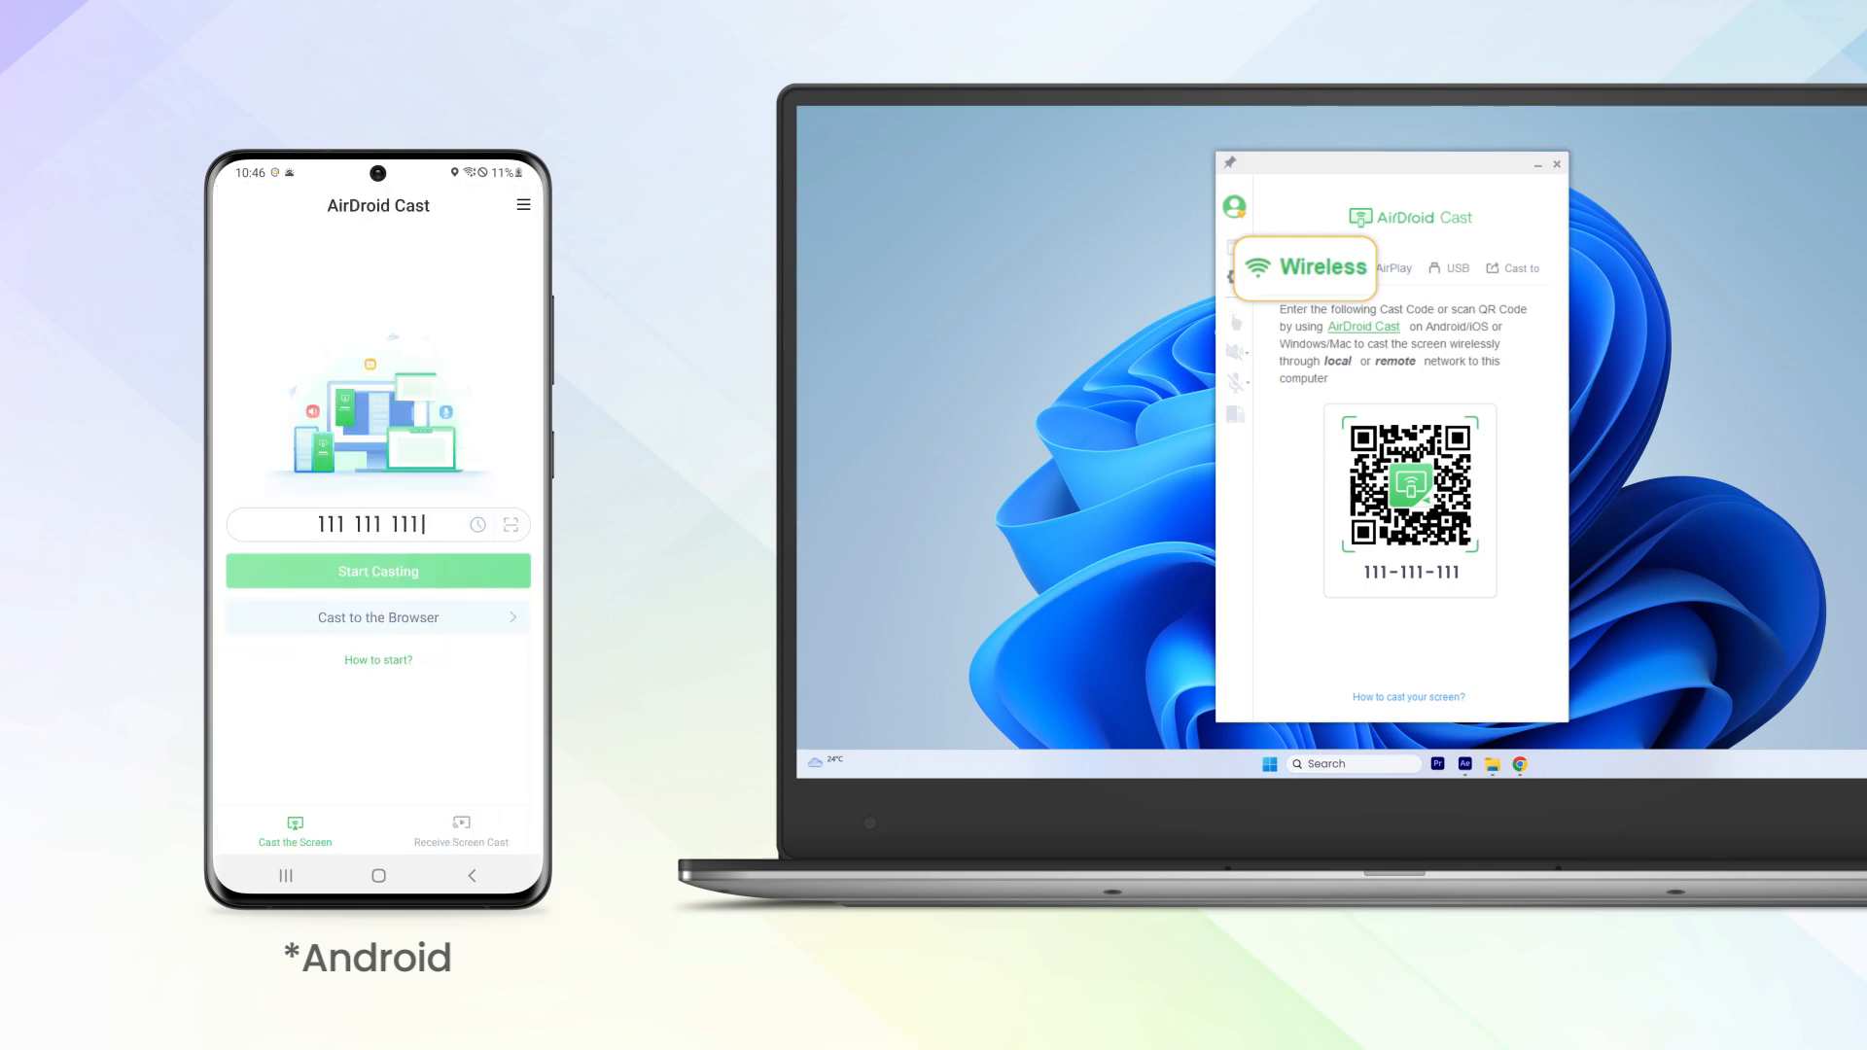
{"action": "left_click", "coordinate": [1443, 267]}
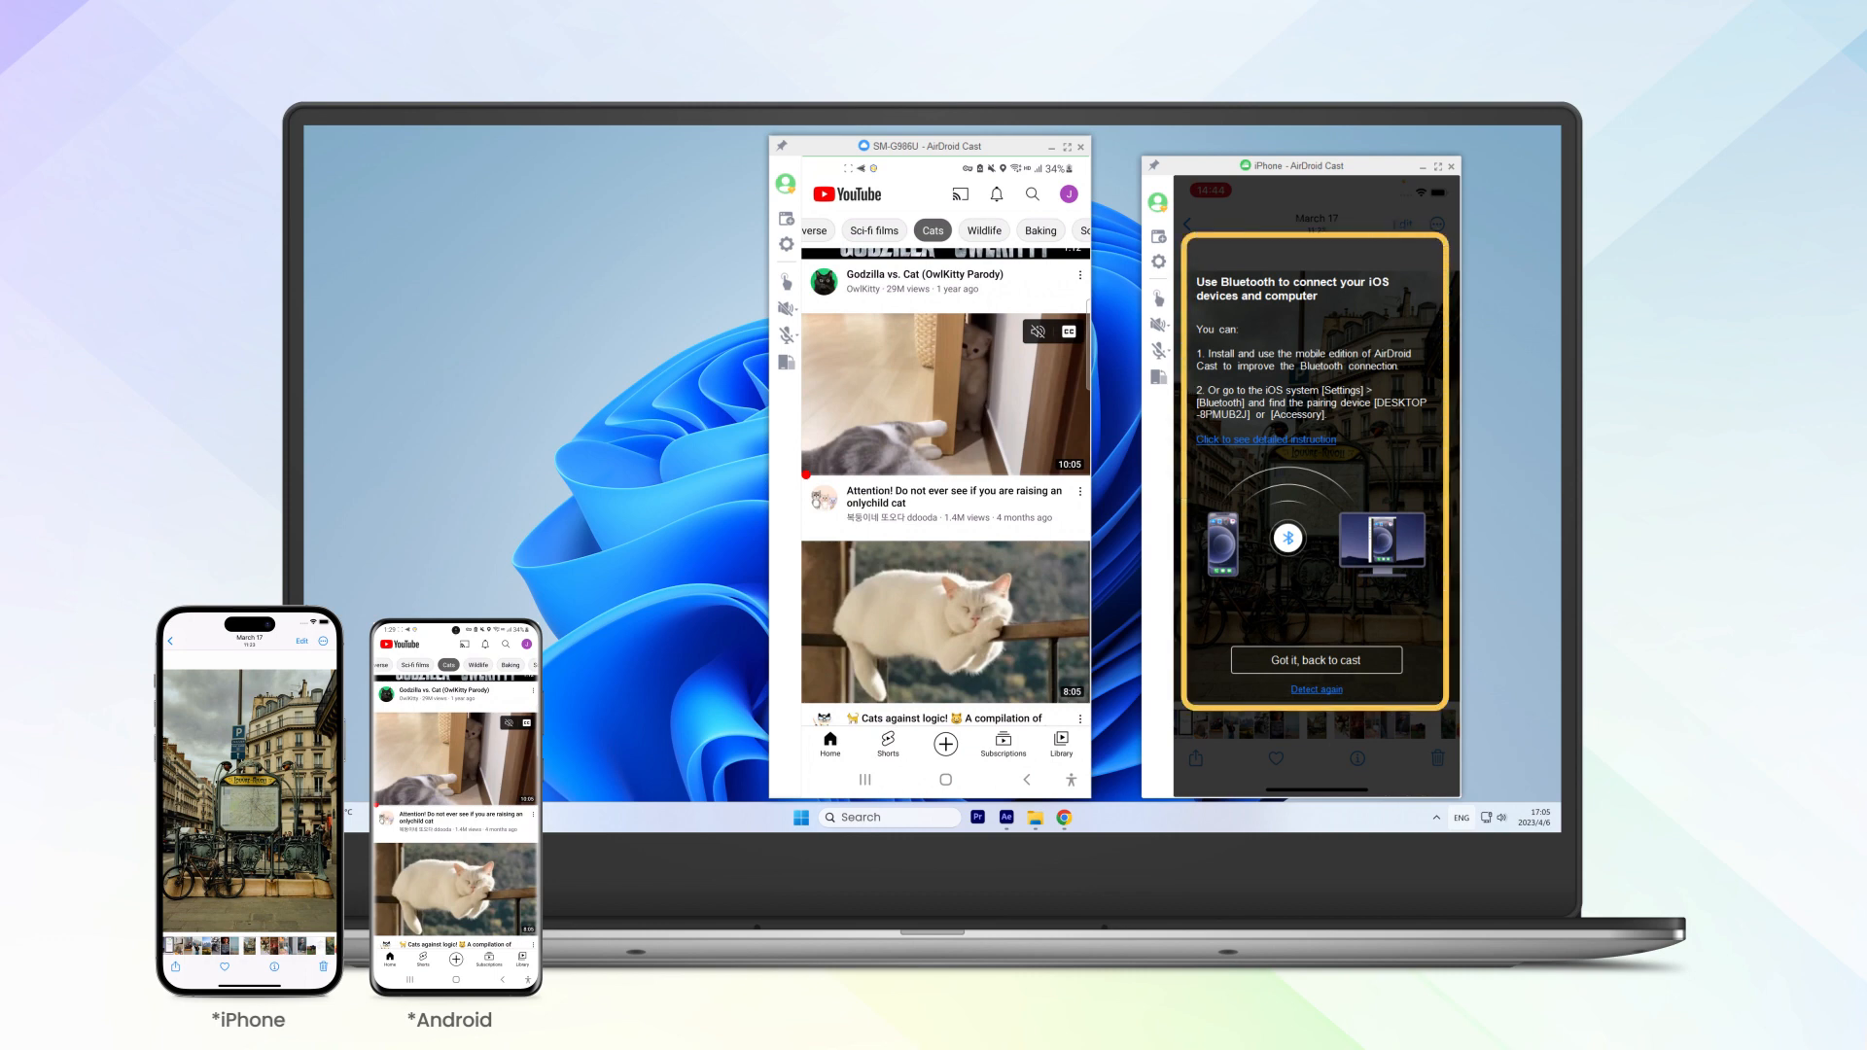
Dismiss the Bluetooth pairing guide with 'Got it, back to cast' in the iPhone window
{"action": "left_click", "coordinate": [1316, 659]}
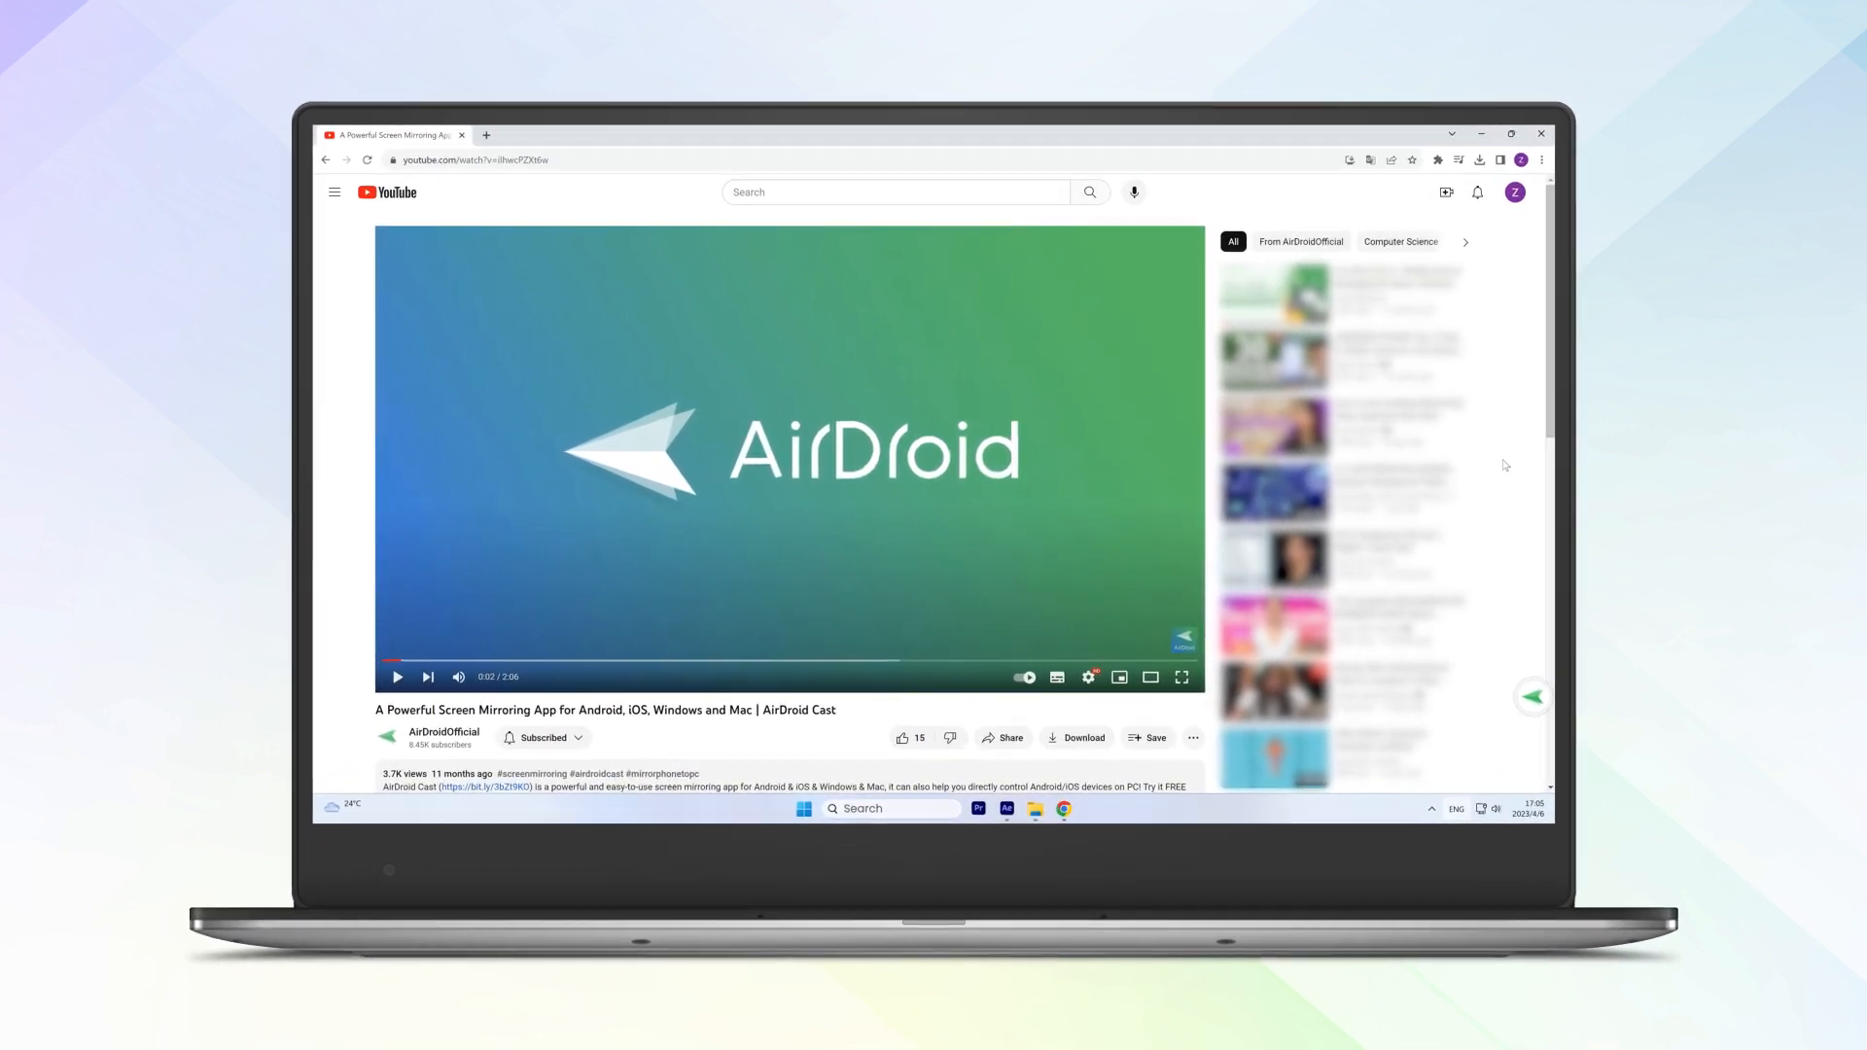
Bring up the video's comment box, then subscribe to the AirDroidOfficial channel
{"action": "scroll", "scroll_direction": "down", "scroll_amount": 3}
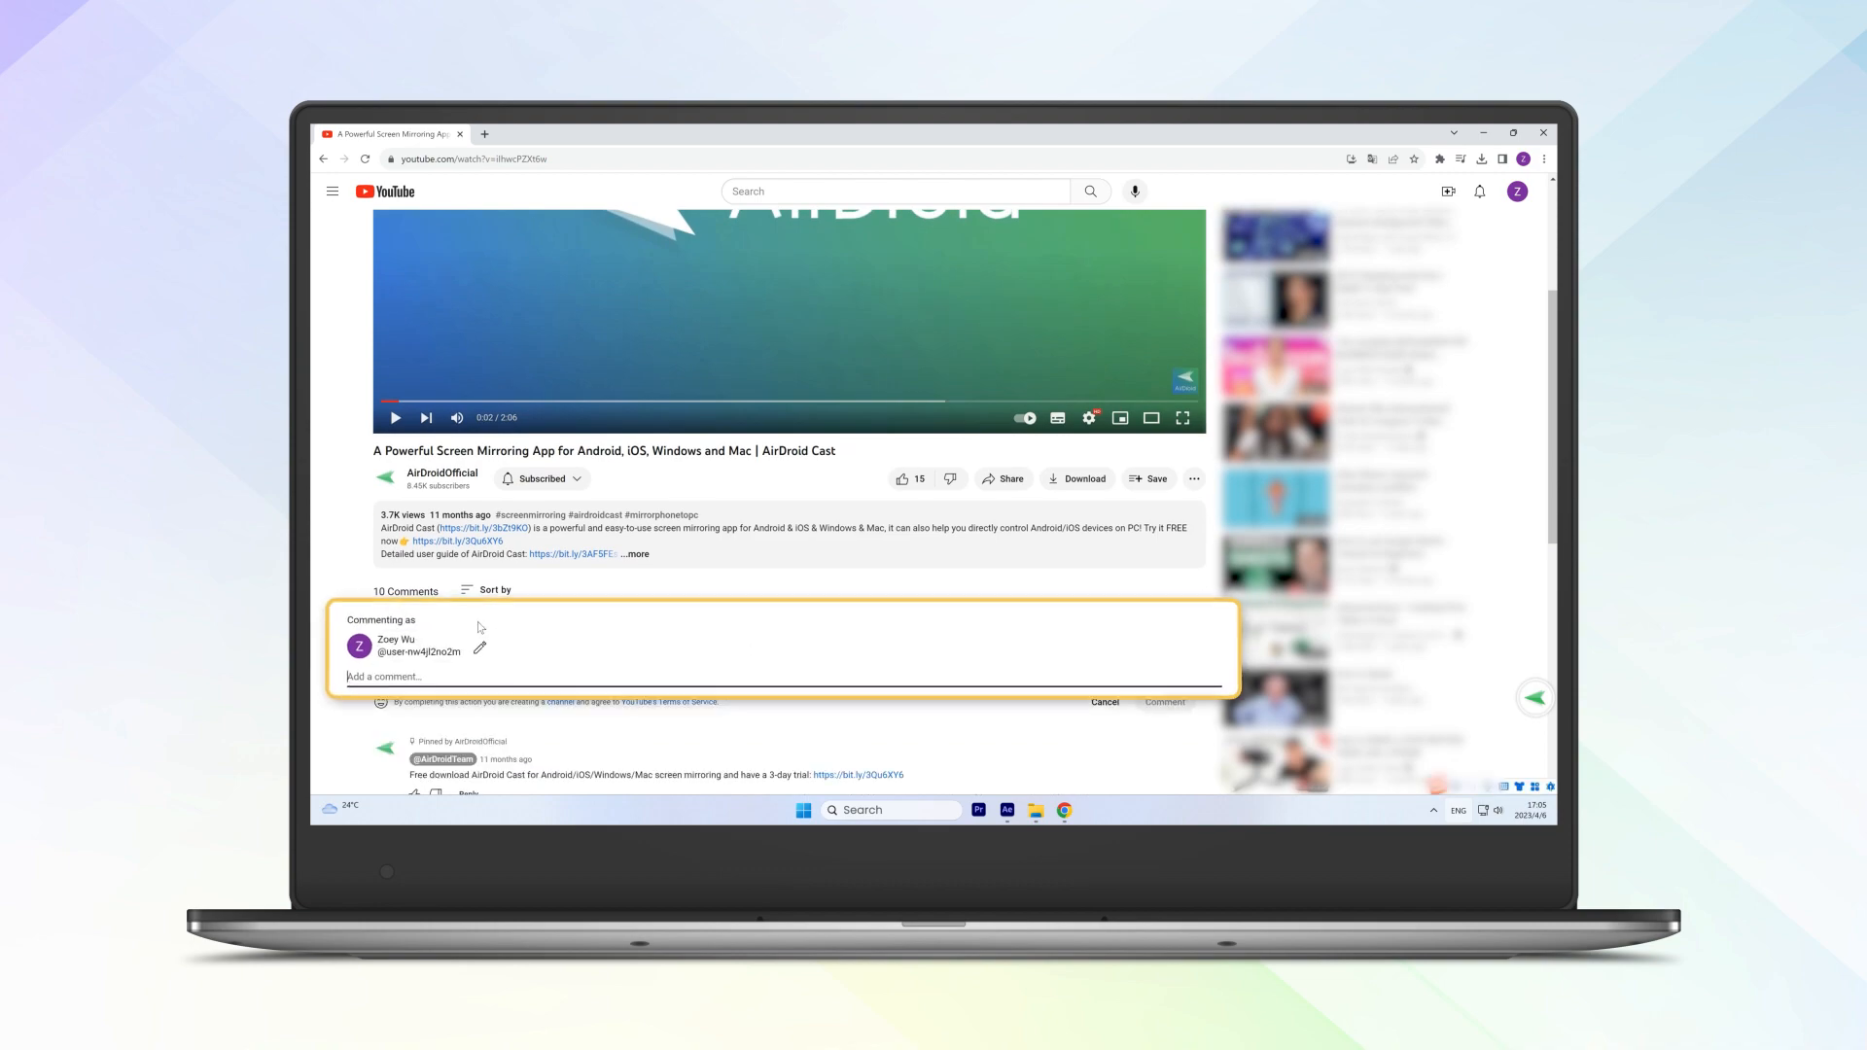
{"action": "left_click", "coordinate": [440, 473]}
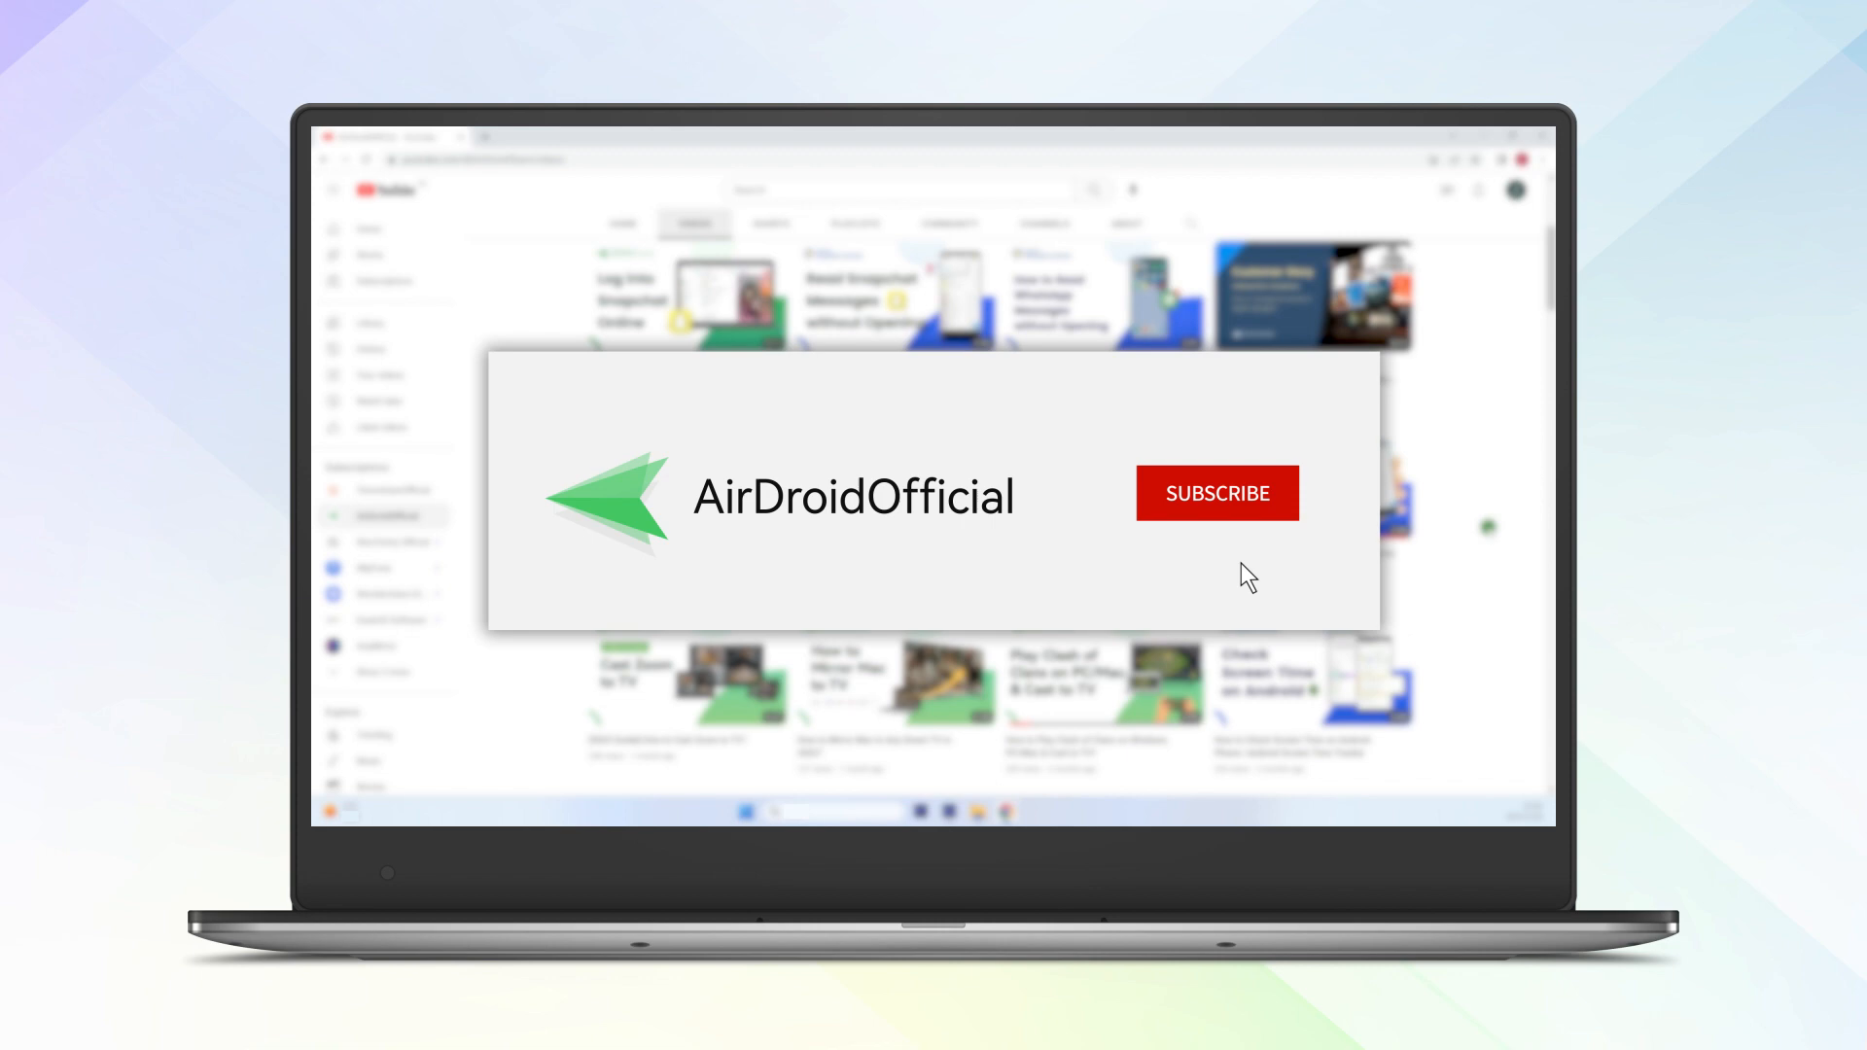
{"action": "left_click", "coordinate": [1216, 493]}
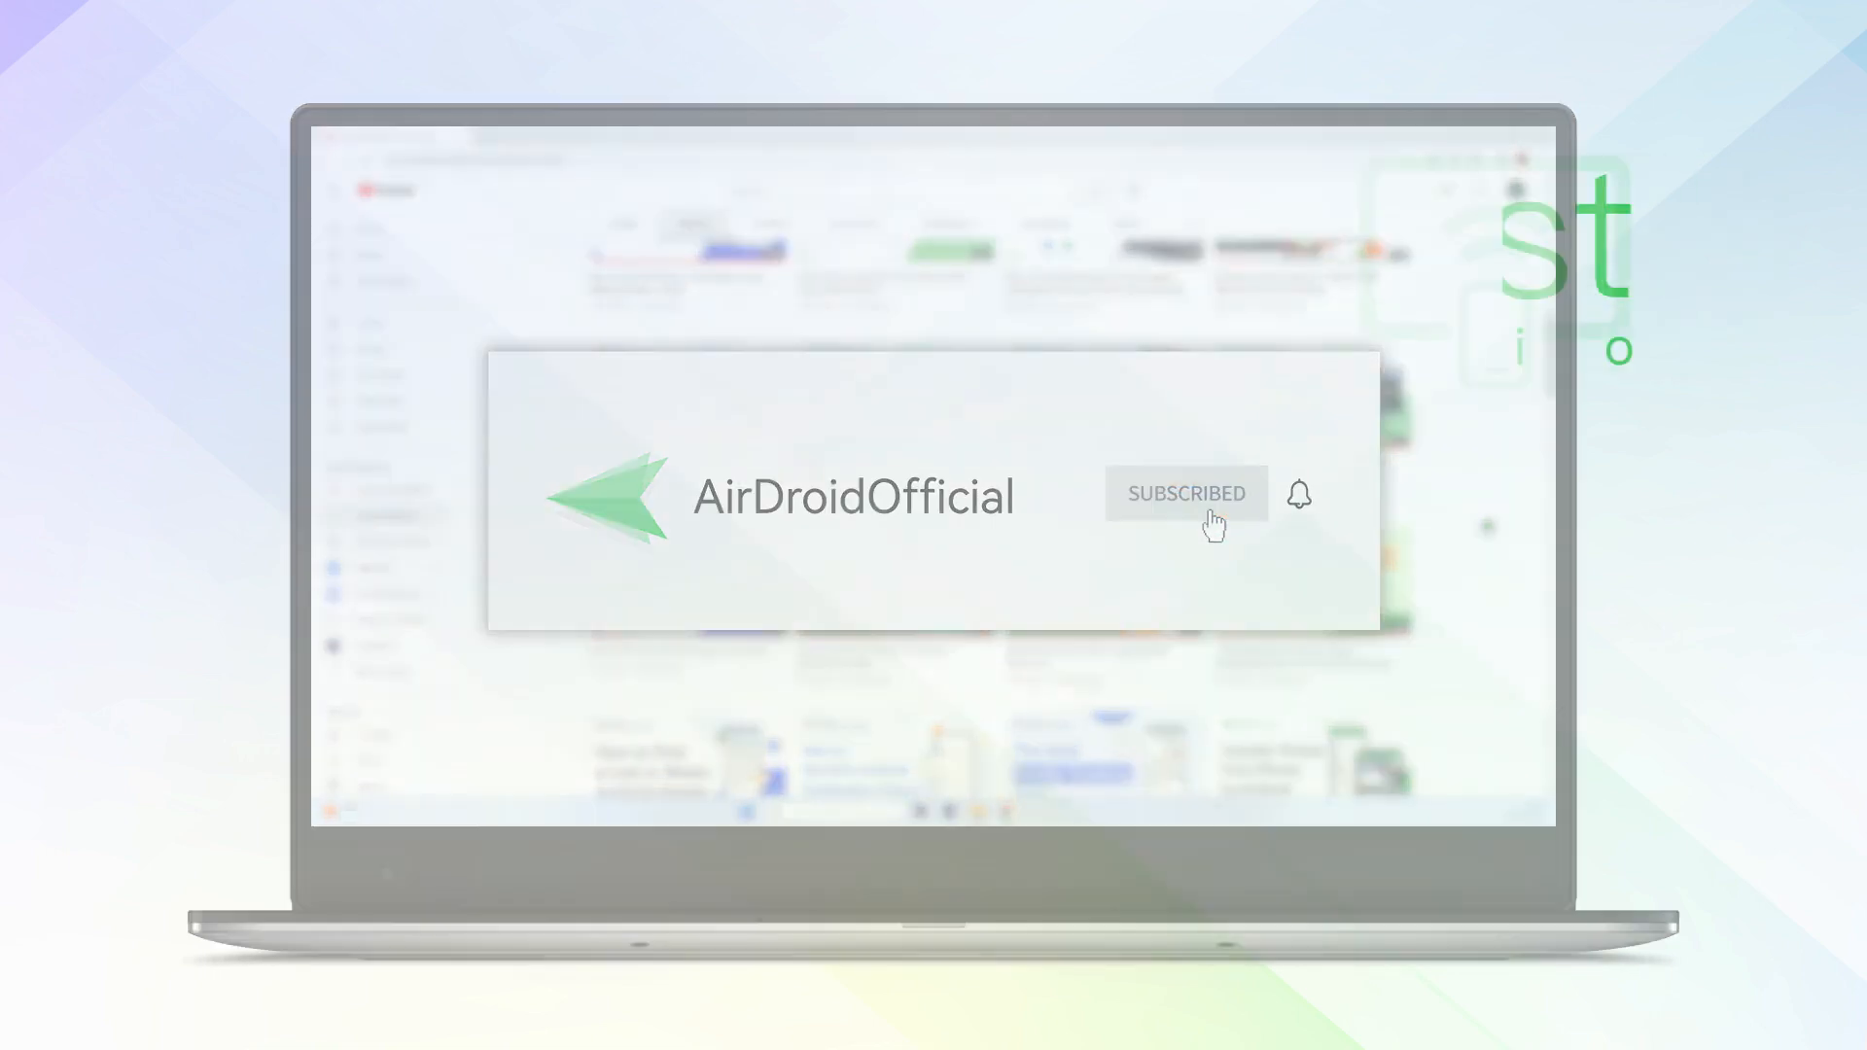